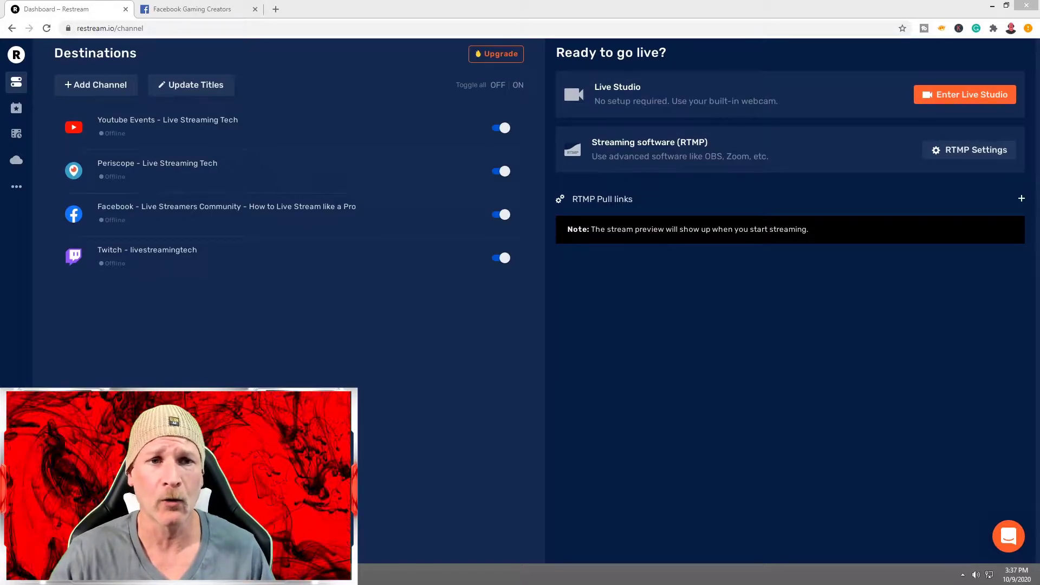
mouse_move(29, 91)
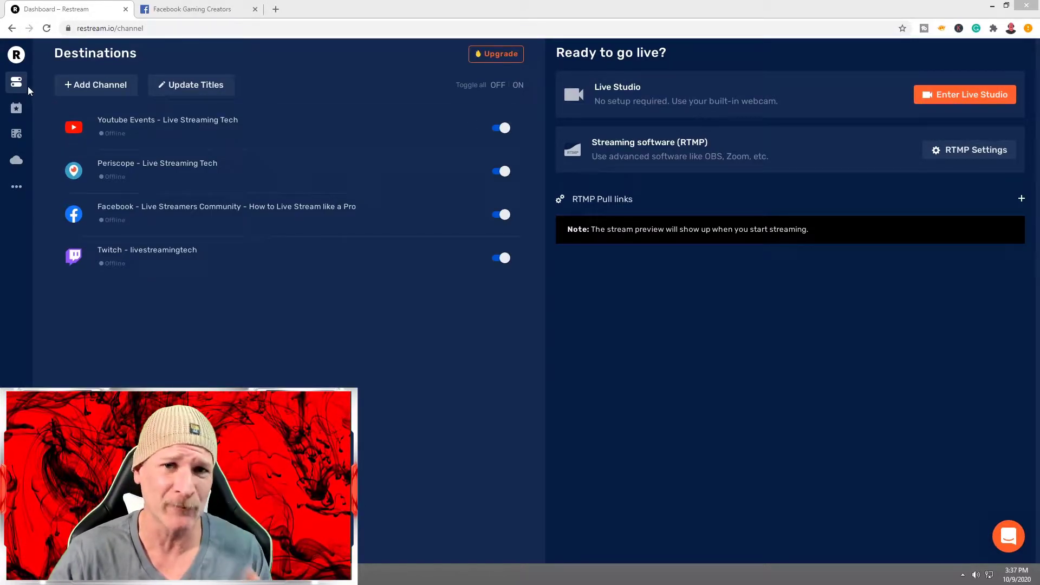
mouse_move(16, 81)
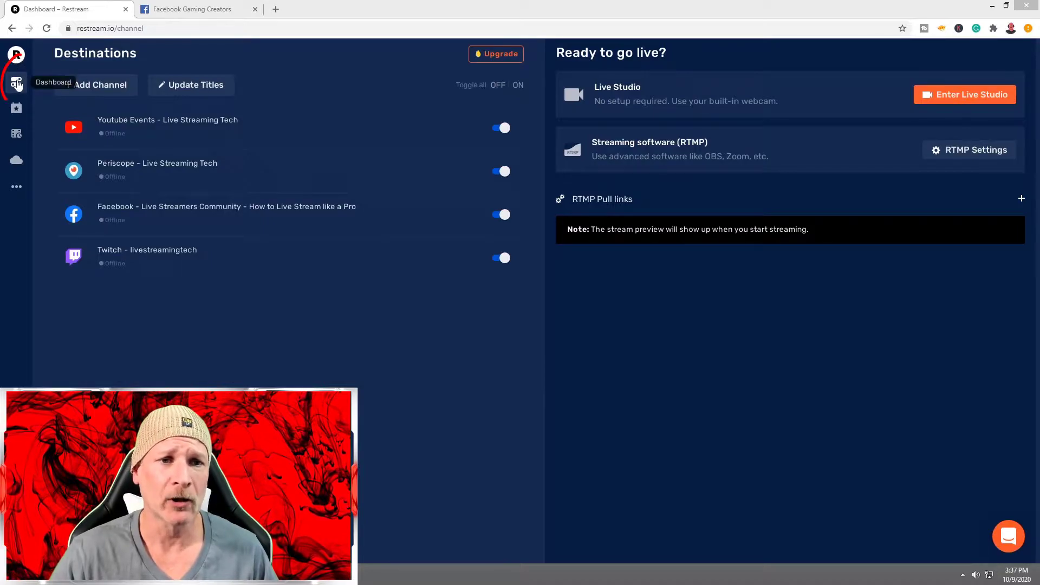
Step: Check the Facebook Gaming creators page, then return to the Restream destinations
click(16, 82)
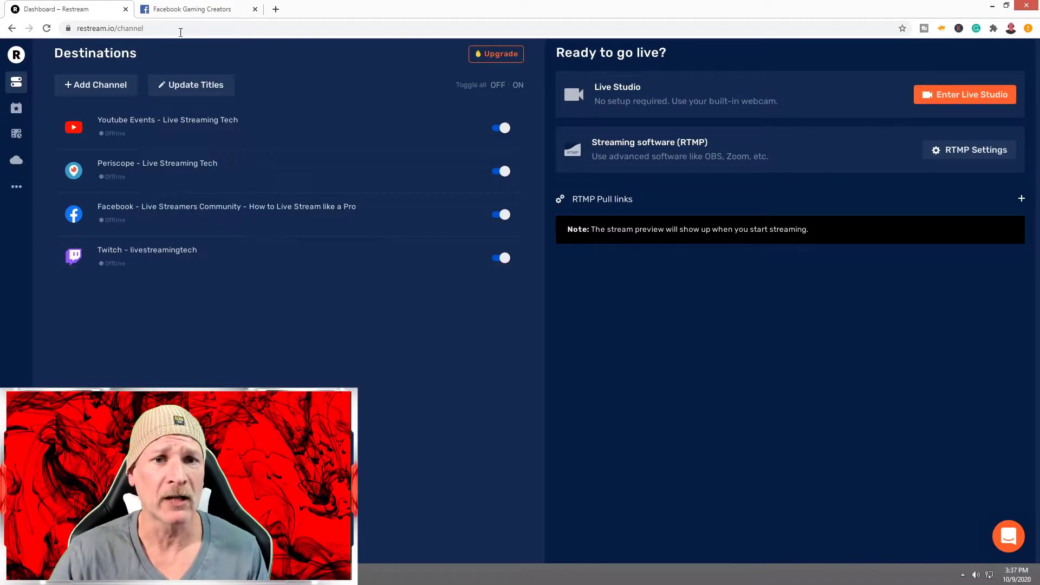
click(193, 8)
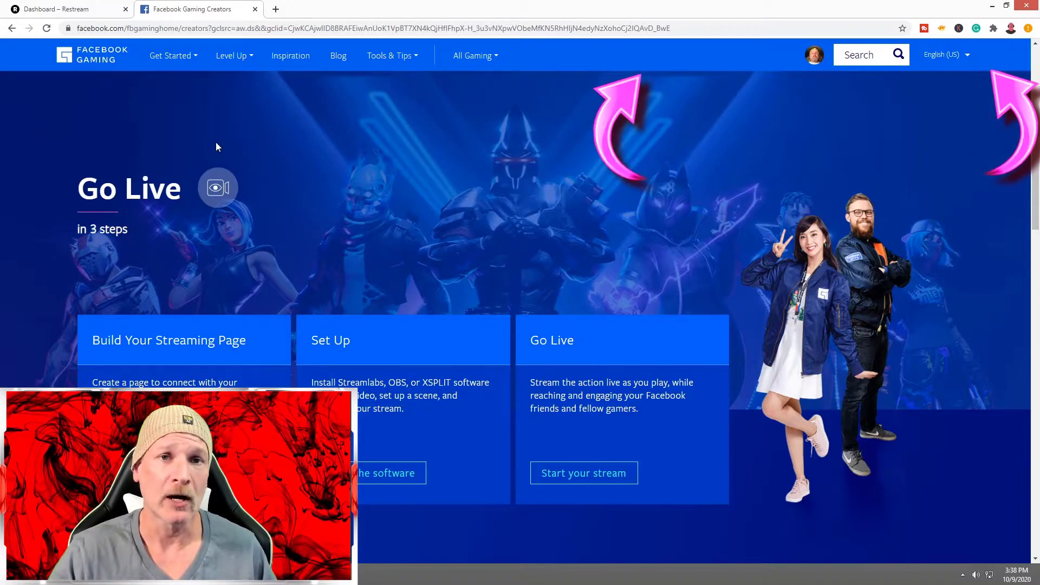
mouse_move(159, 83)
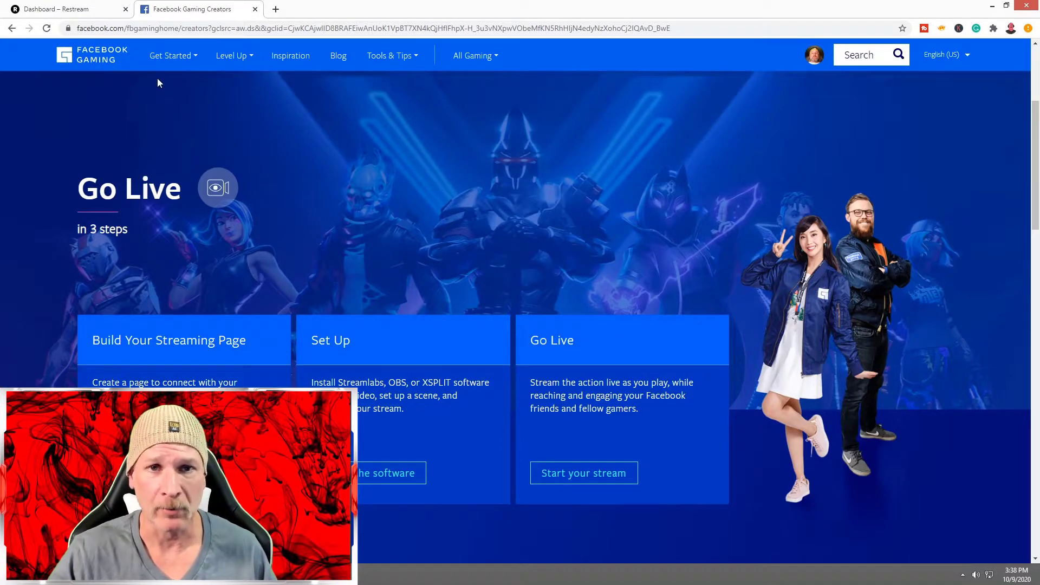
click(63, 9)
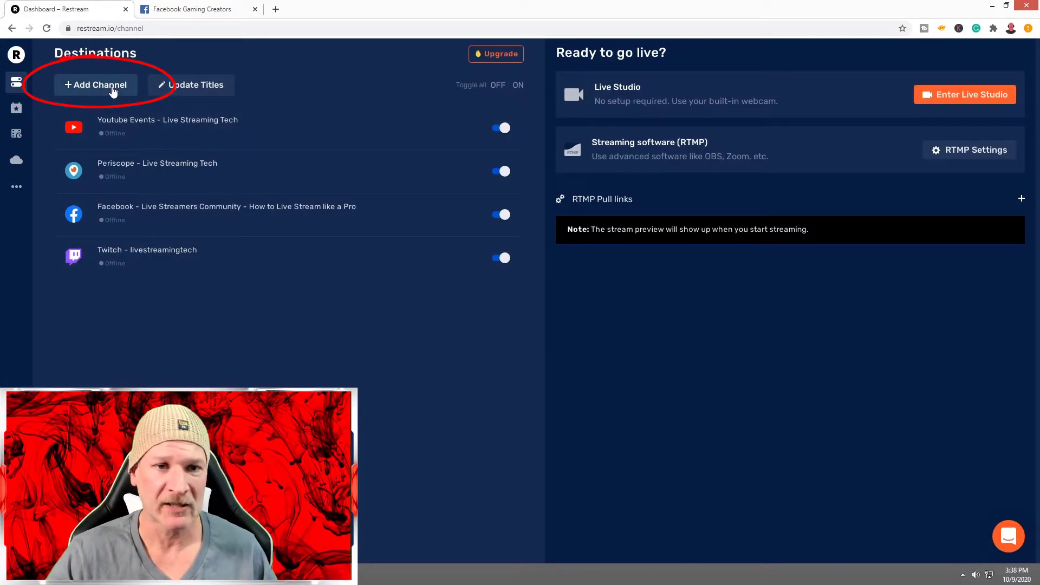
Step: Add a Facebook Live destination and connect the Facebook account to Restream
click(96, 84)
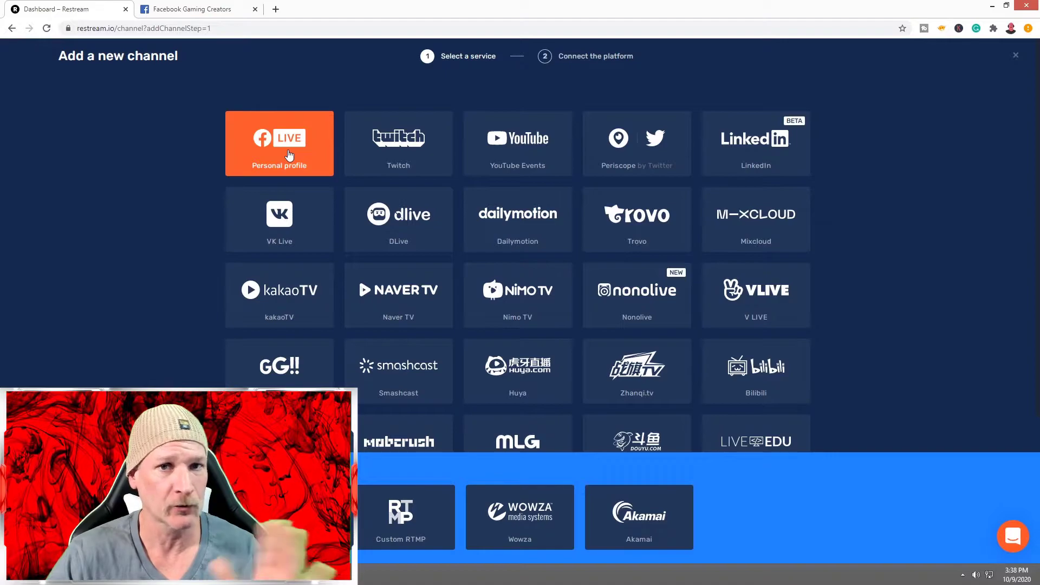
click(279, 145)
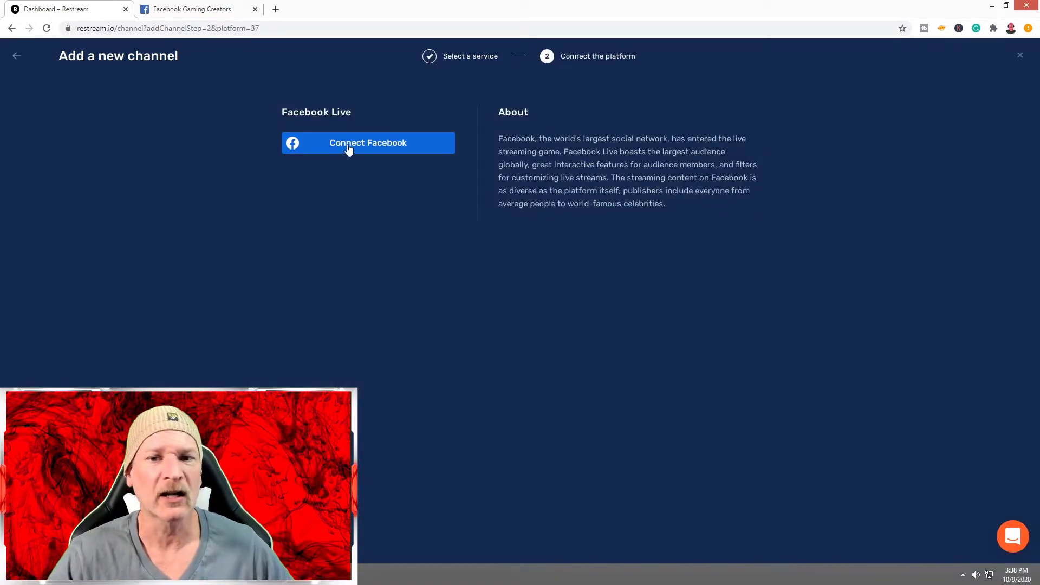
click(367, 143)
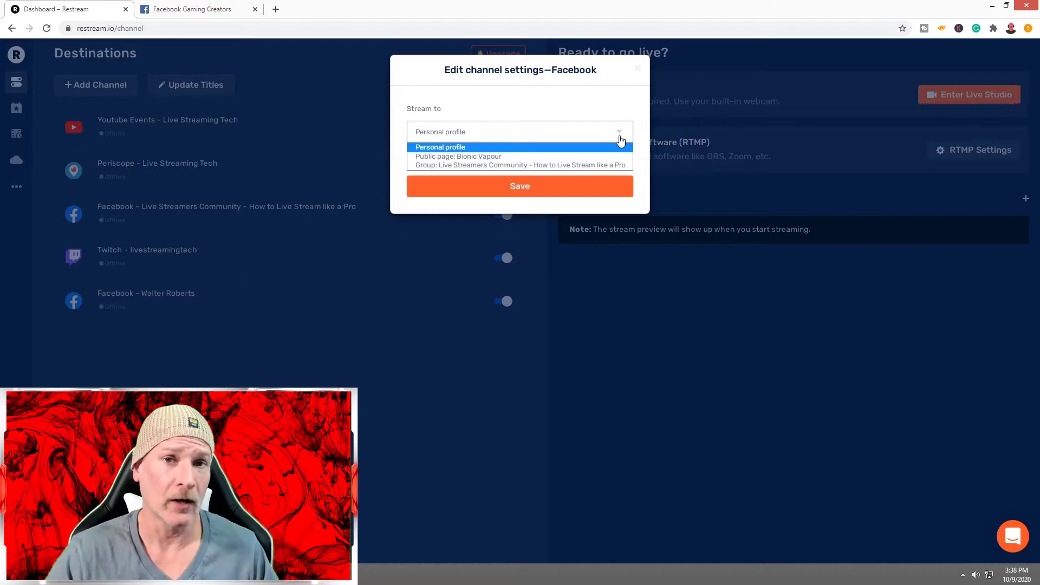
mouse_move(519, 156)
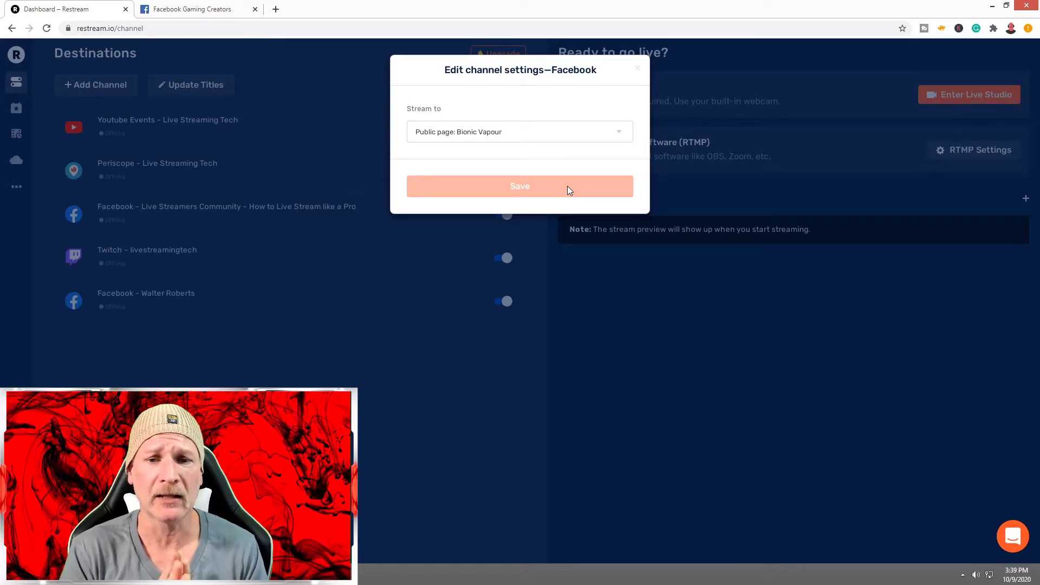
Step: Save streaming to the Bionic Vapour public page and switch off the Facebook group destination
click(520, 185)
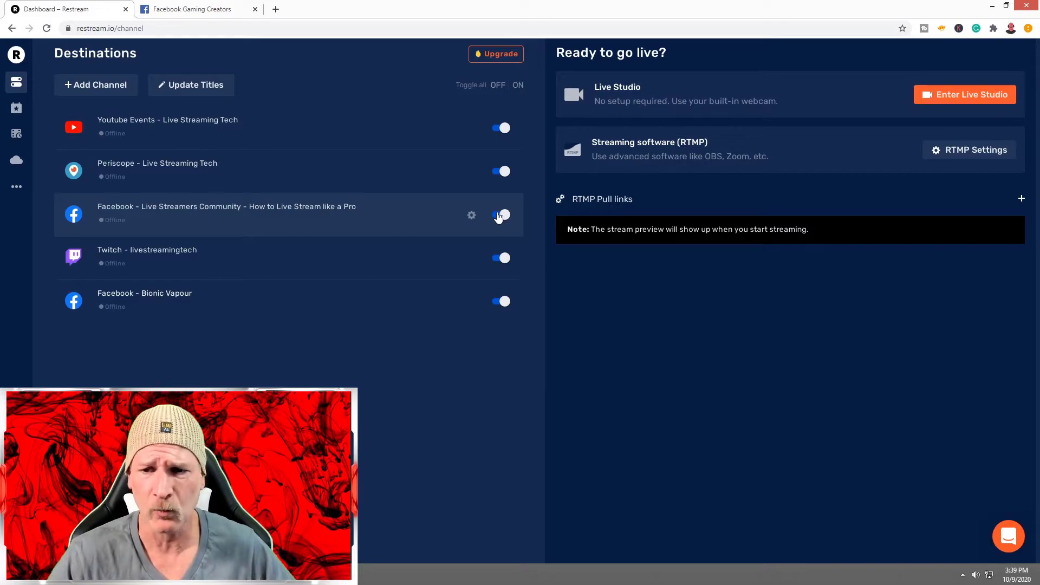
click(501, 214)
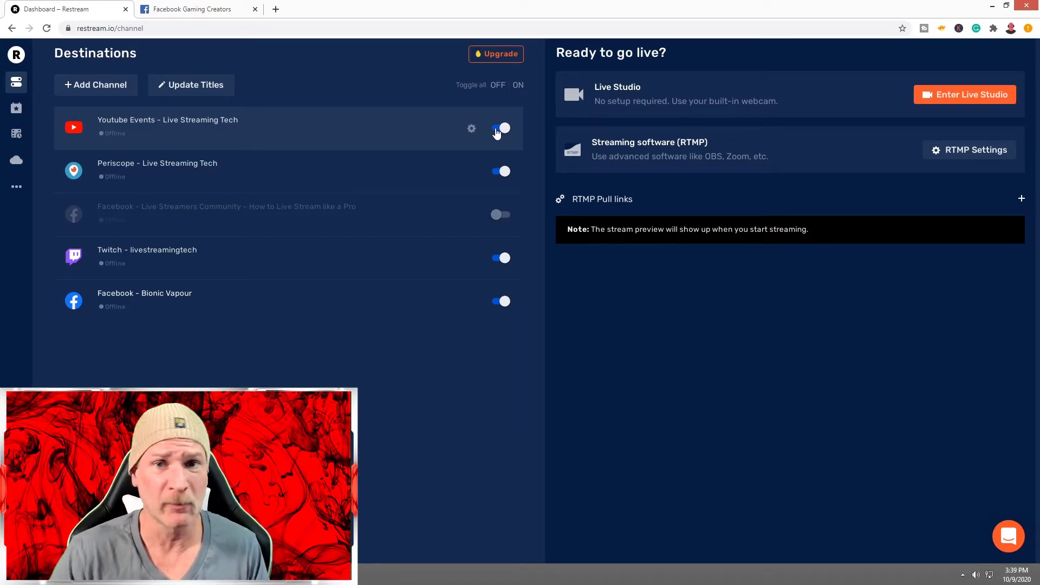
Step: Switch off the YouTube Events destination, leaving Periscope, Twitch and Bionic Vapour enabled
click(500, 127)
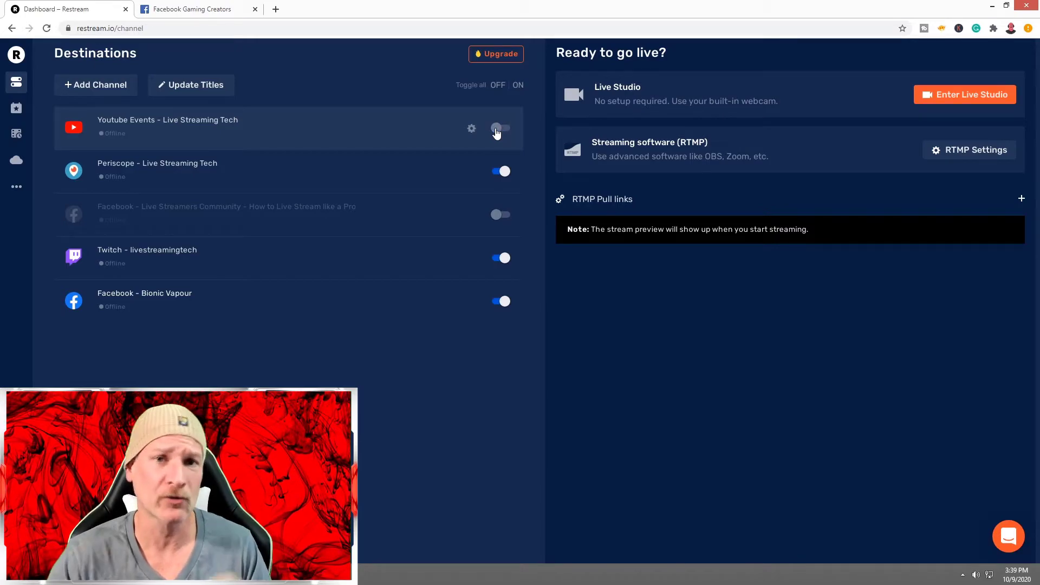
click(499, 128)
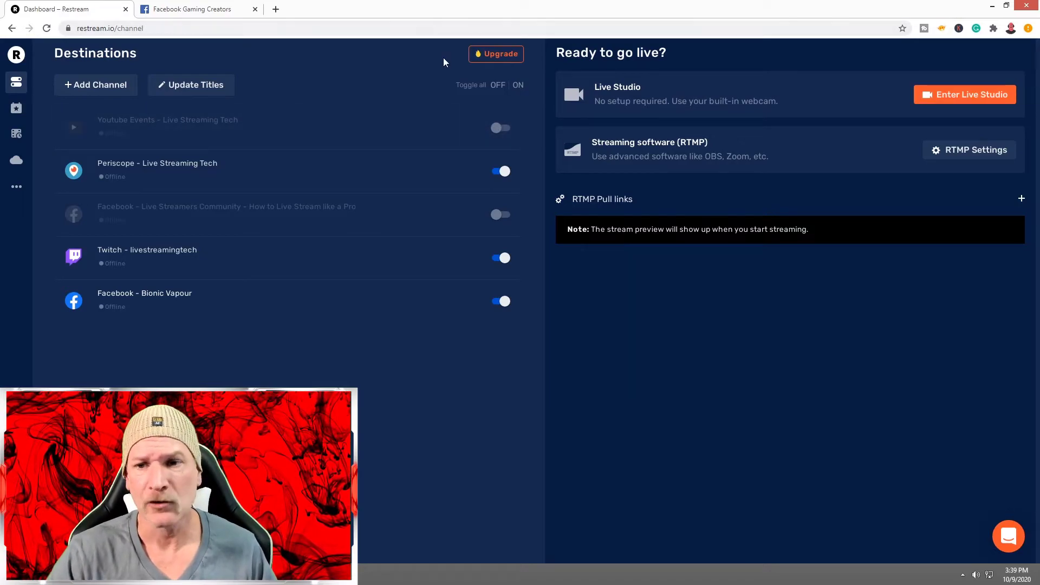
mouse_move(447, 78)
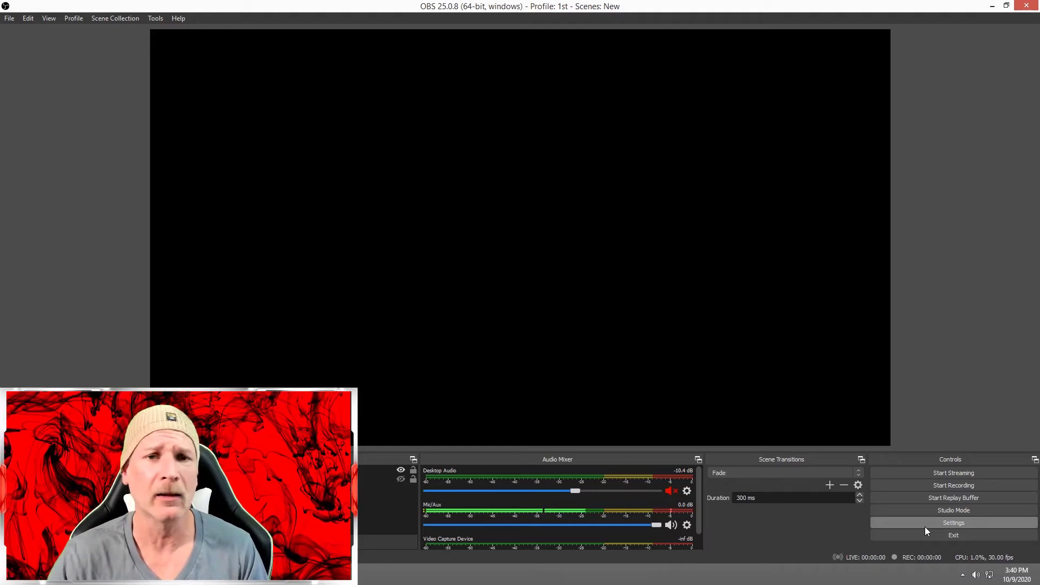
Step: Bring up the OBS Studio Settings window from the Controls panel
click(953, 523)
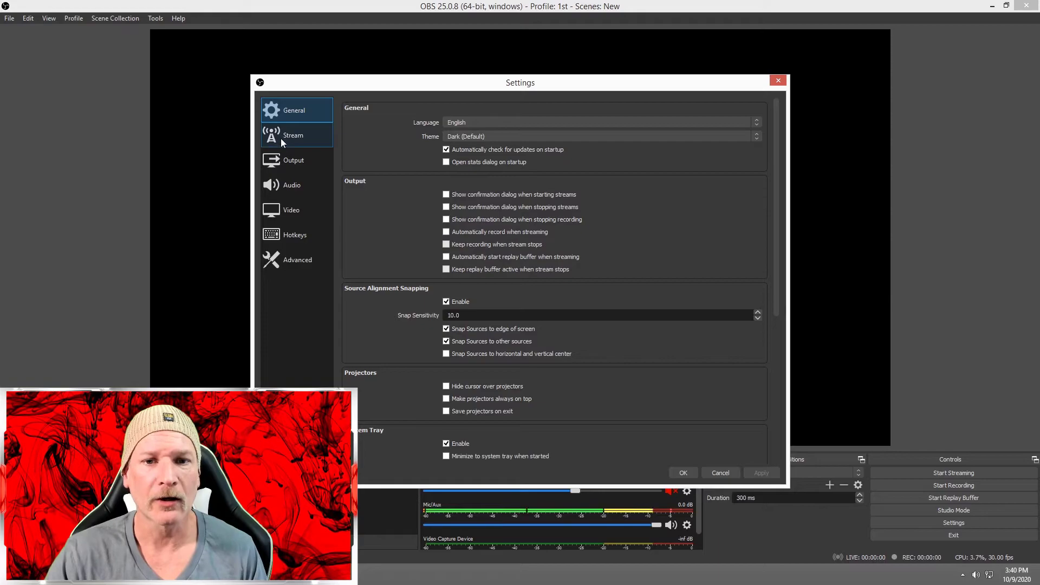
Step: In Stream settings, keep Restream.io as the service and set the server to Autodetect
click(293, 135)
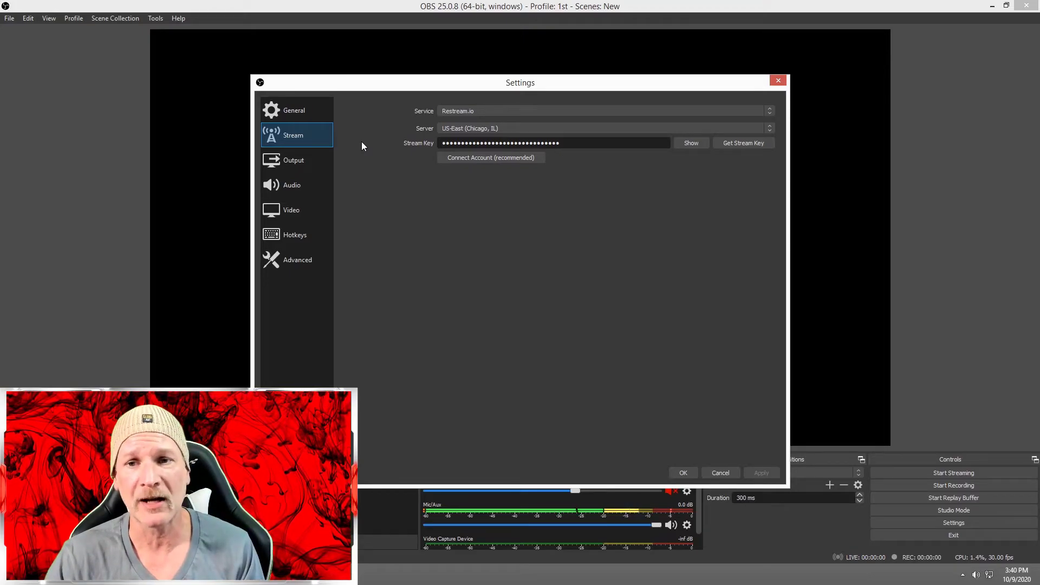
click(770, 128)
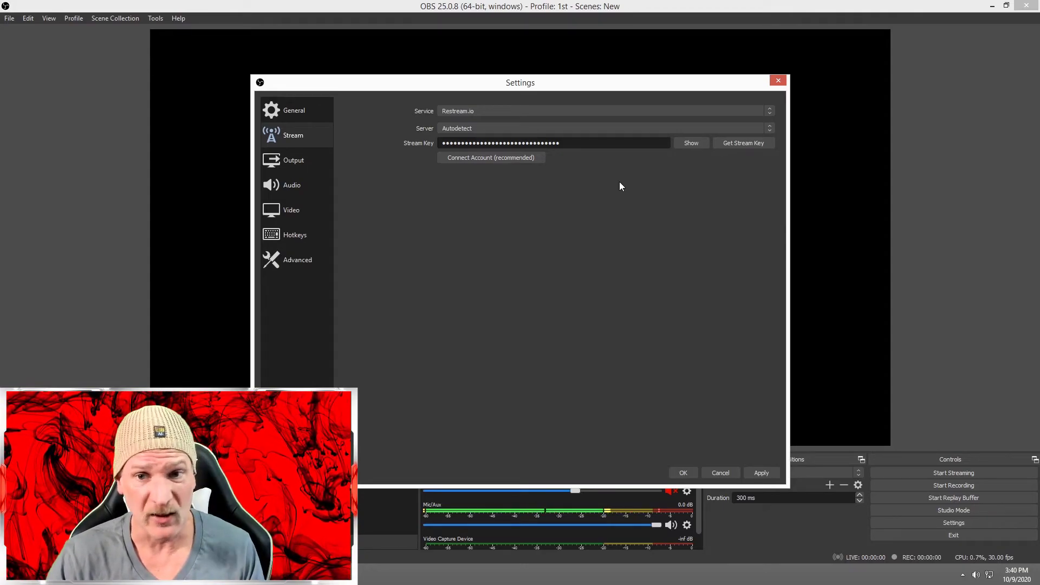
mouse_move(516, 338)
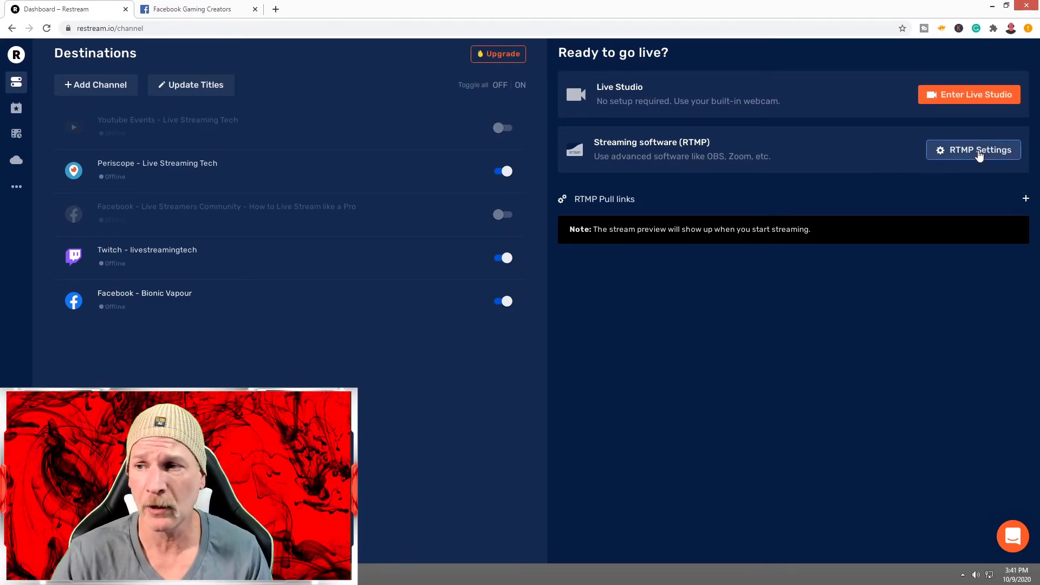
Step: Show Restream's RTMP settings with the live.restream.io URL and masked stream key
click(973, 149)
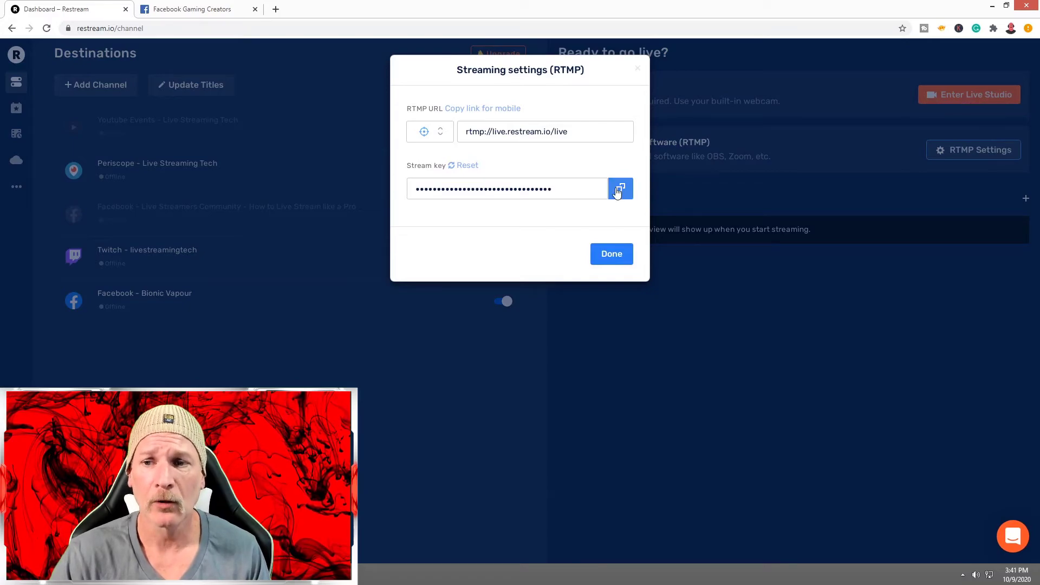